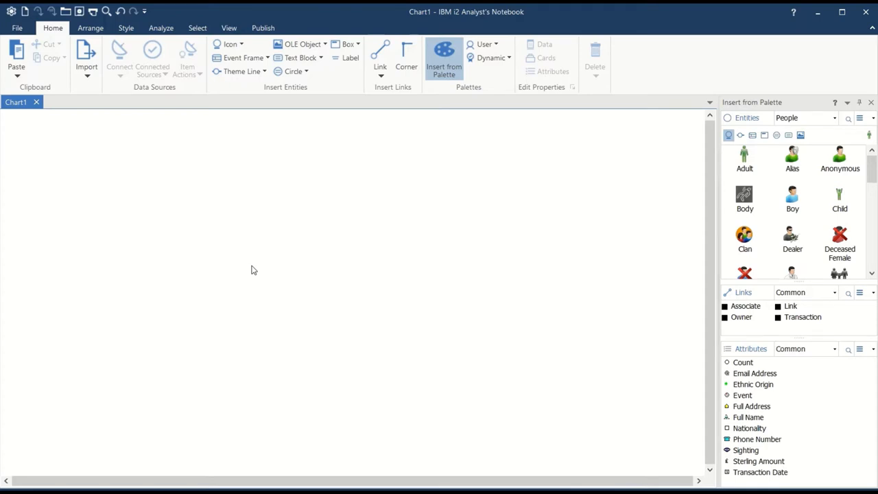
mouse_move(744, 163)
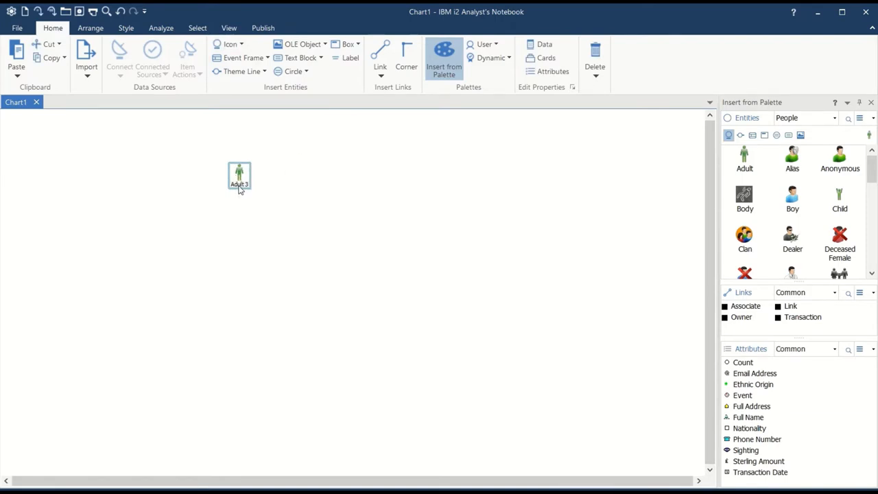
Step: Clear the Adult 3 icon's identity text in Edit Item Properties so its label is blank
right_click(239, 175)
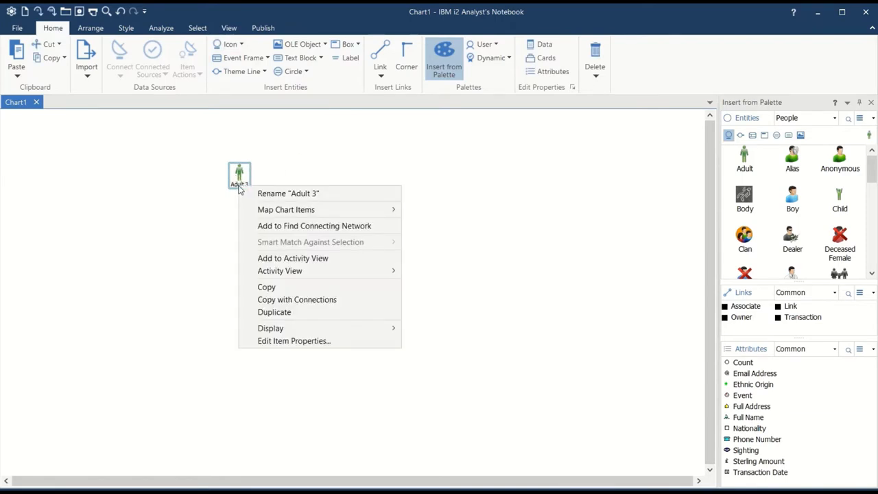
mouse_move(279, 328)
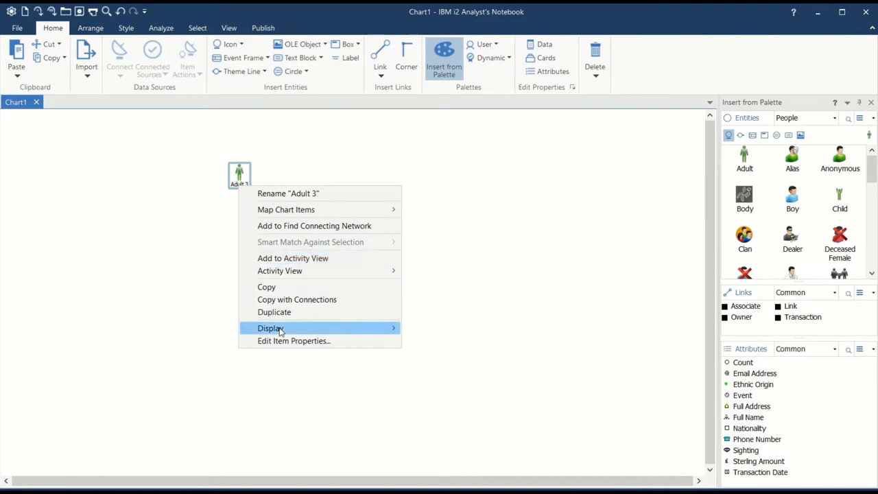
click(271, 328)
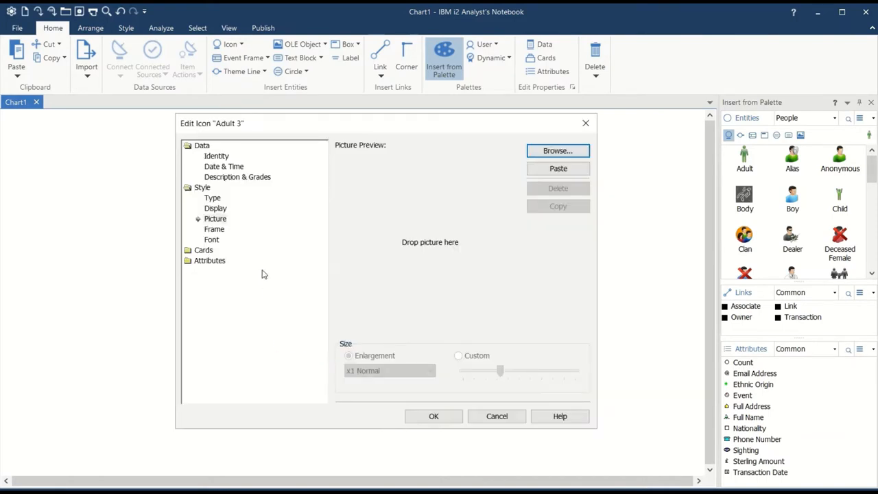
click(216, 156)
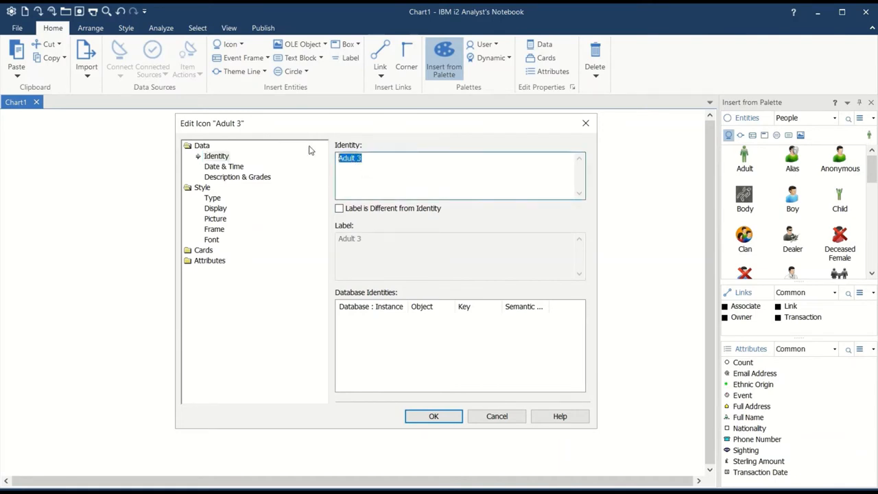
key(Delete)
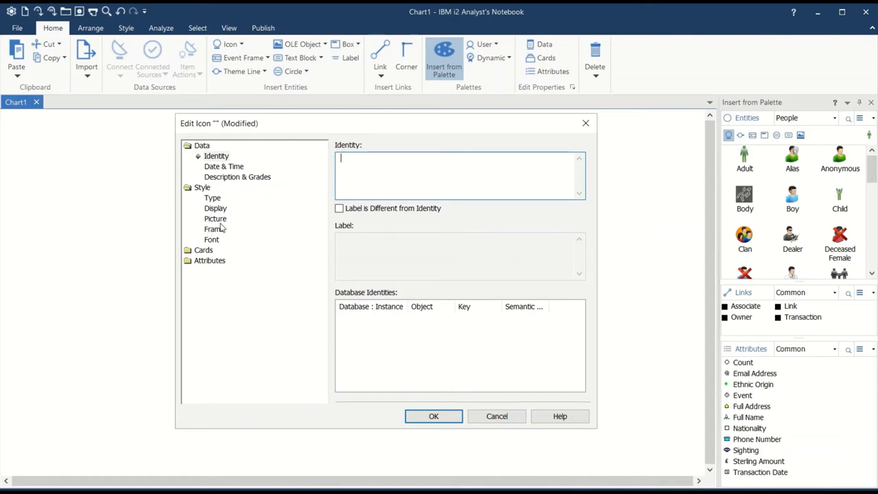
click(216, 218)
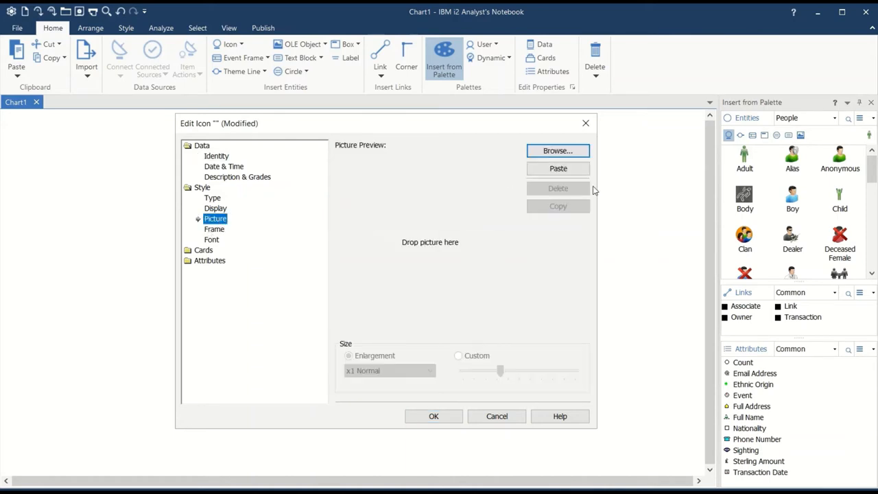
mouse_move(558, 150)
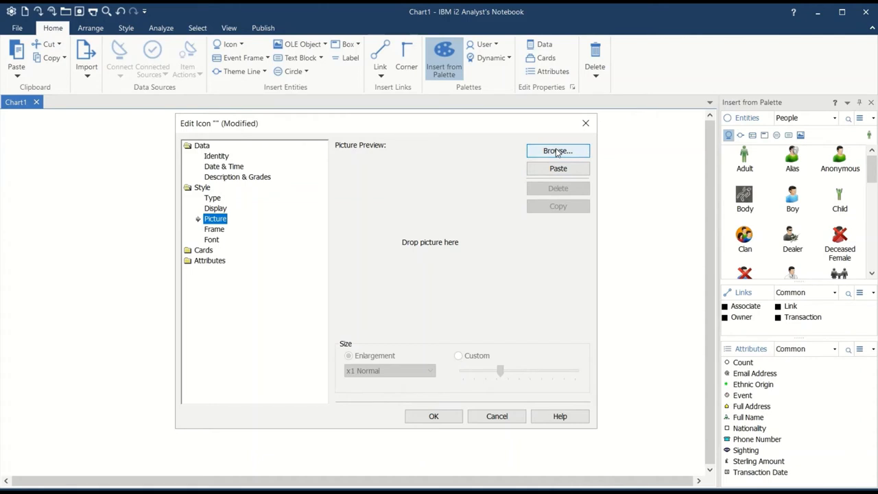
Step: Load the CPCH logo as the picture with custom size 4.6 x 2.9 in and apply it
click(558, 169)
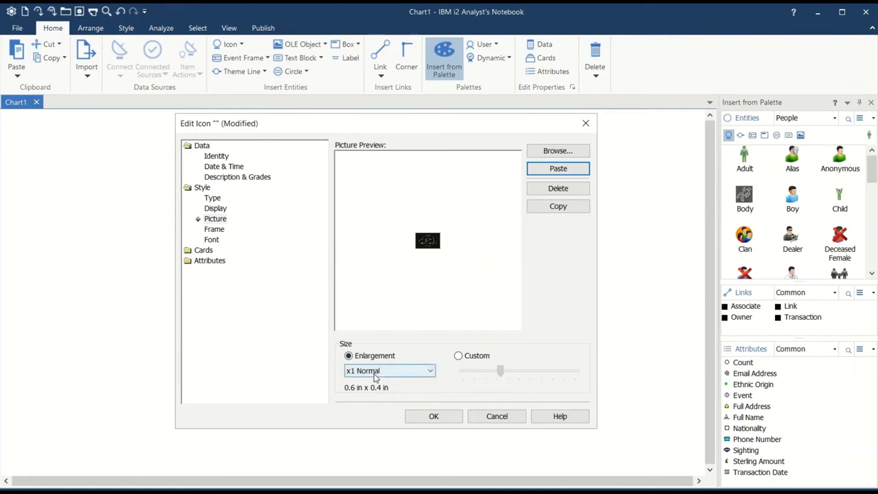
click(458, 355)
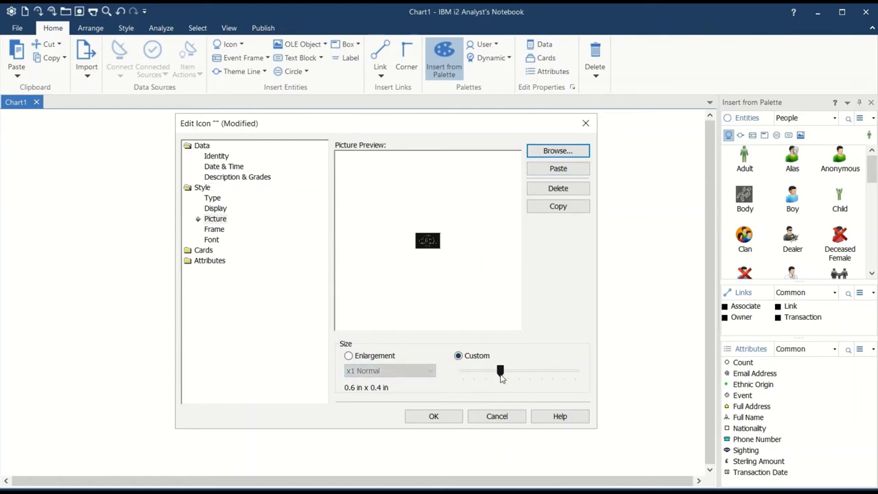
drag(500, 371, 537, 371)
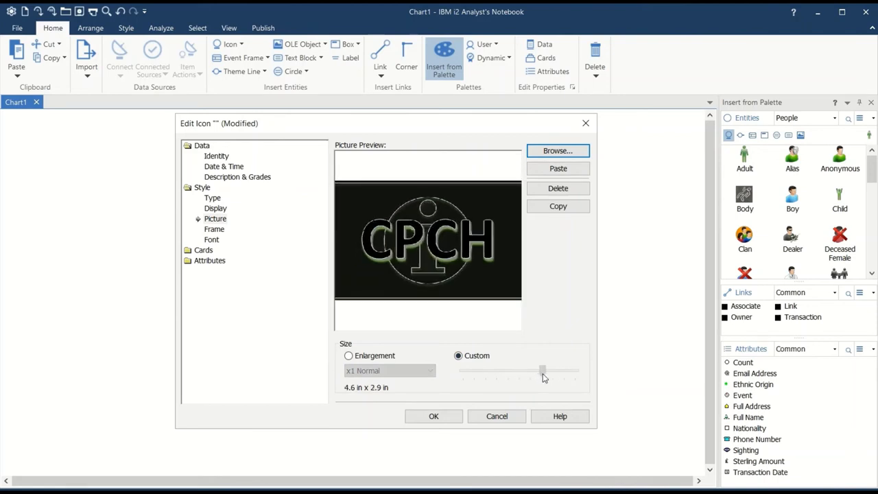
click(434, 416)
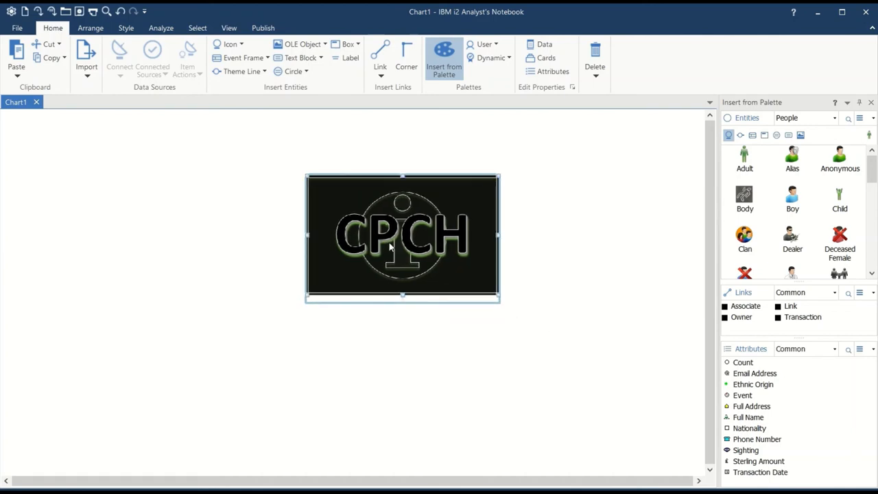
mouse_move(193, 149)
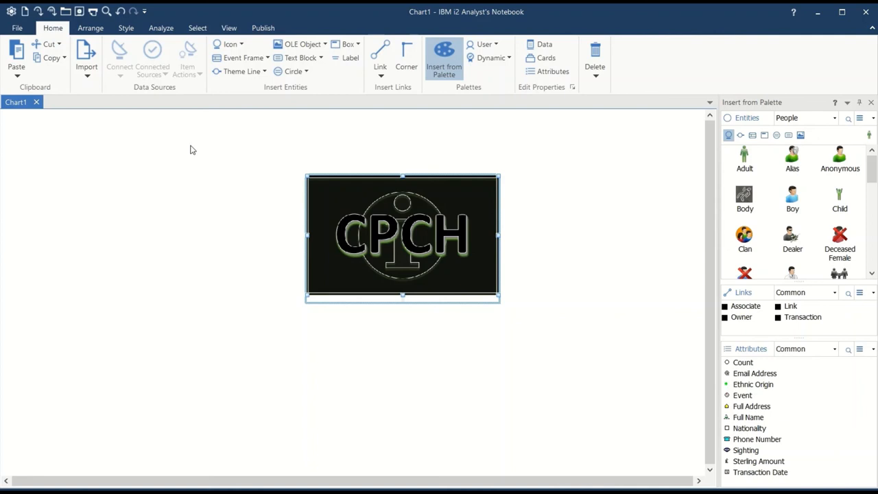